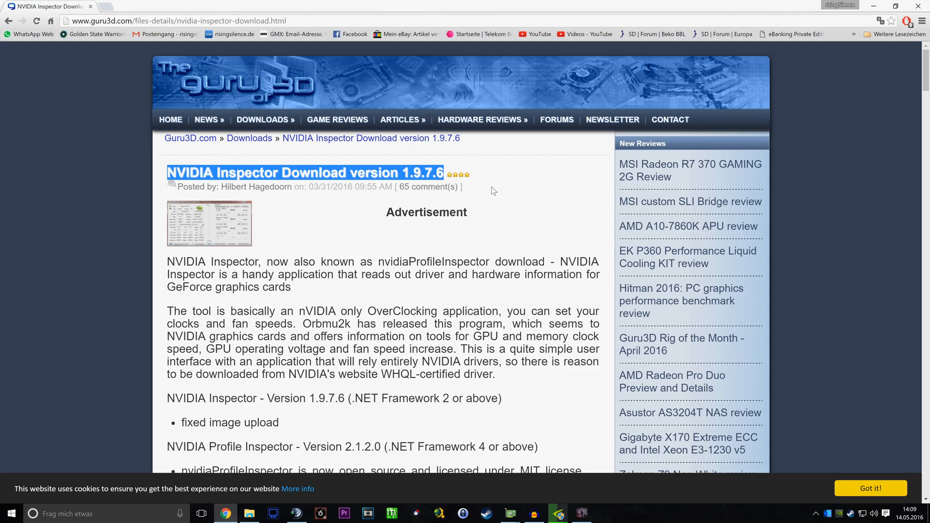
Launch nvidiaInspector from the NV-Inspector download folder in File Explorer
left_click(493, 190)
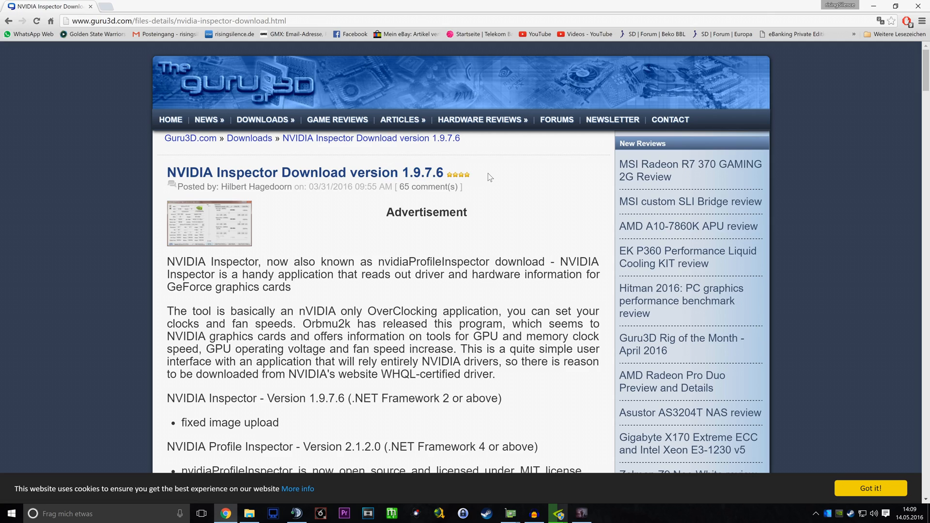
mouse_move(497, 178)
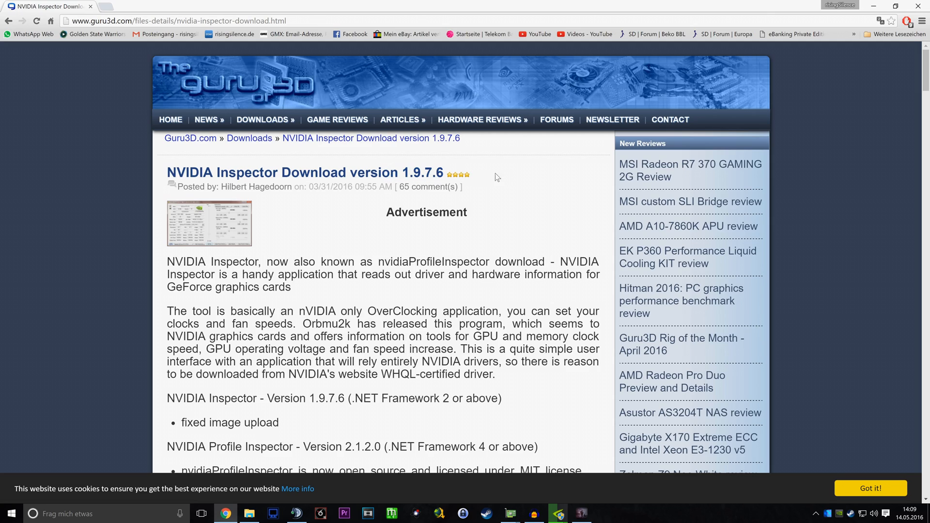
mouse_move(565, 199)
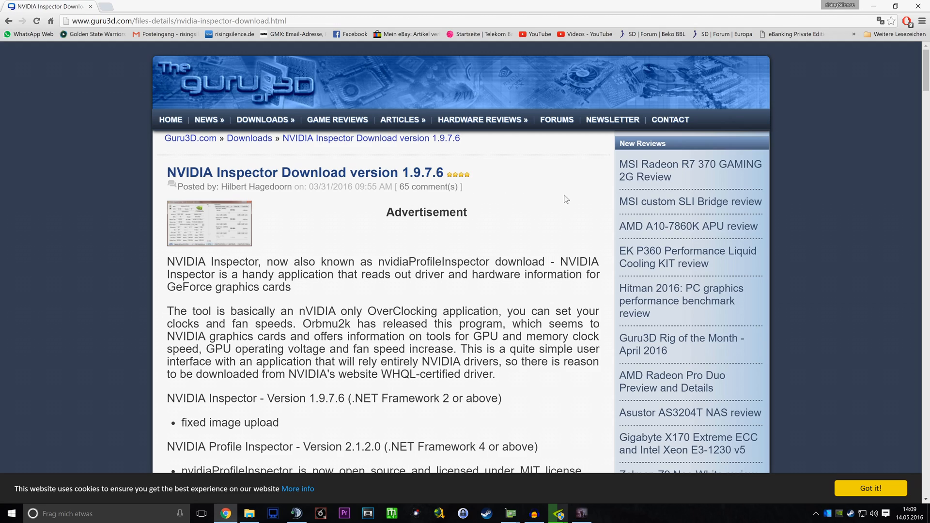
mouse_move(486, 185)
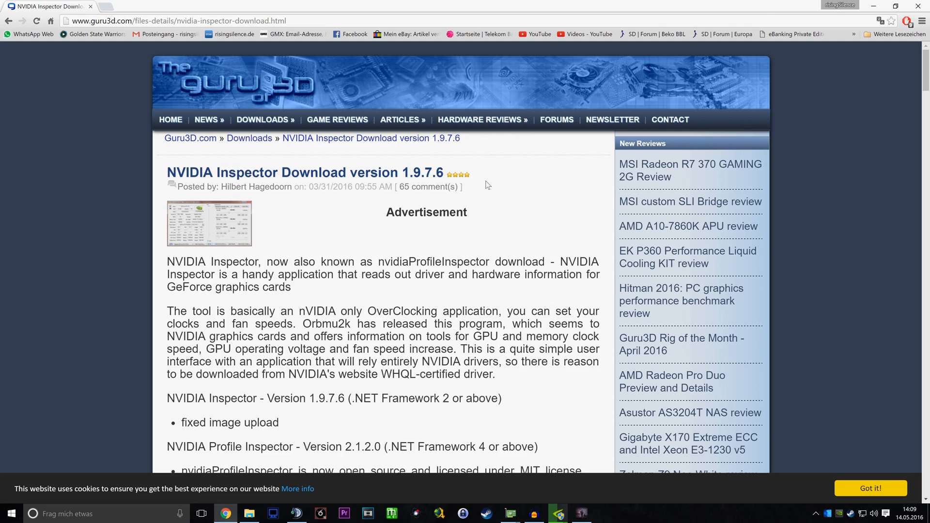
mouse_move(274, 163)
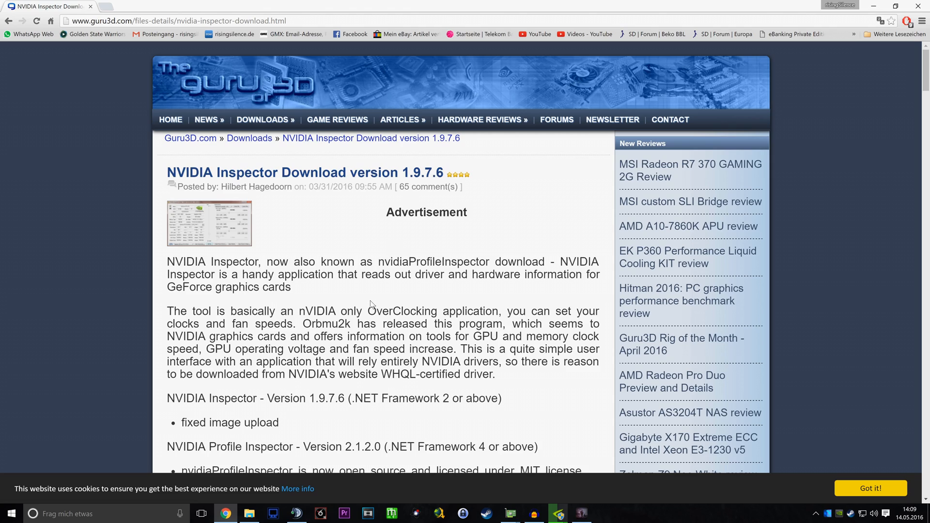
left_click(248, 513)
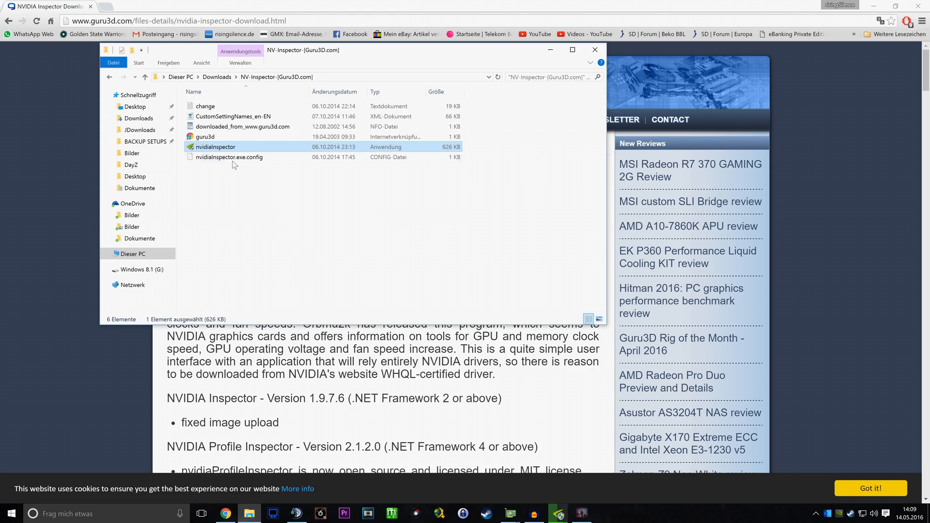
double_click(215, 146)
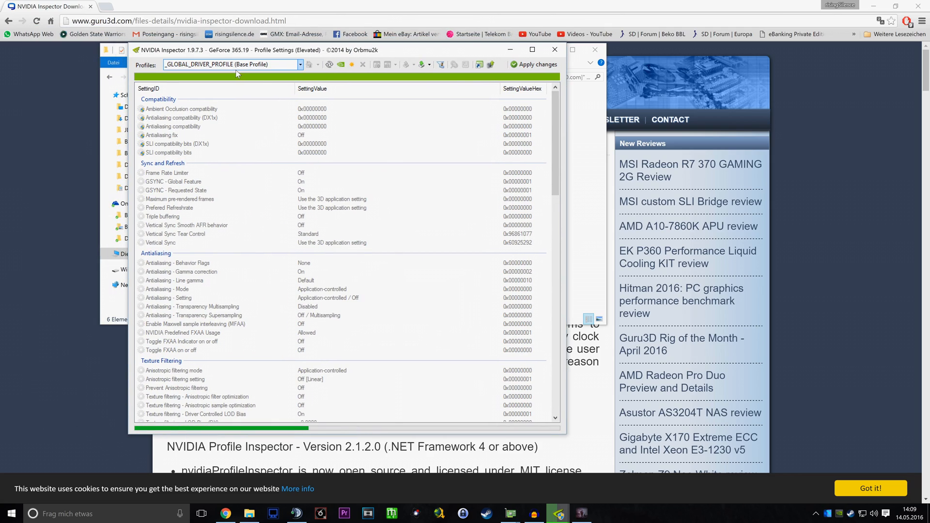
Load the DayZ profile and check SLI compatibility bits 0x02506405 and DX1x bits 0x000200F5
type("dayz")
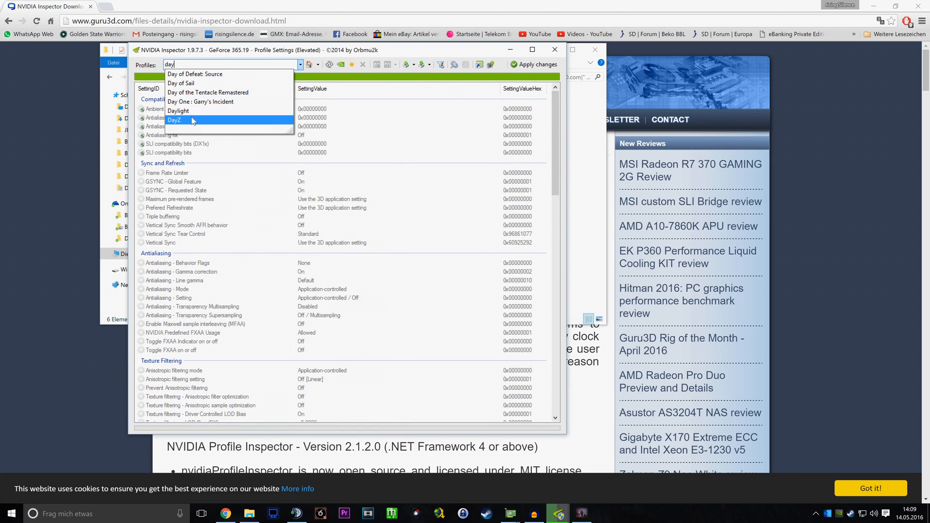
left_click(175, 119)
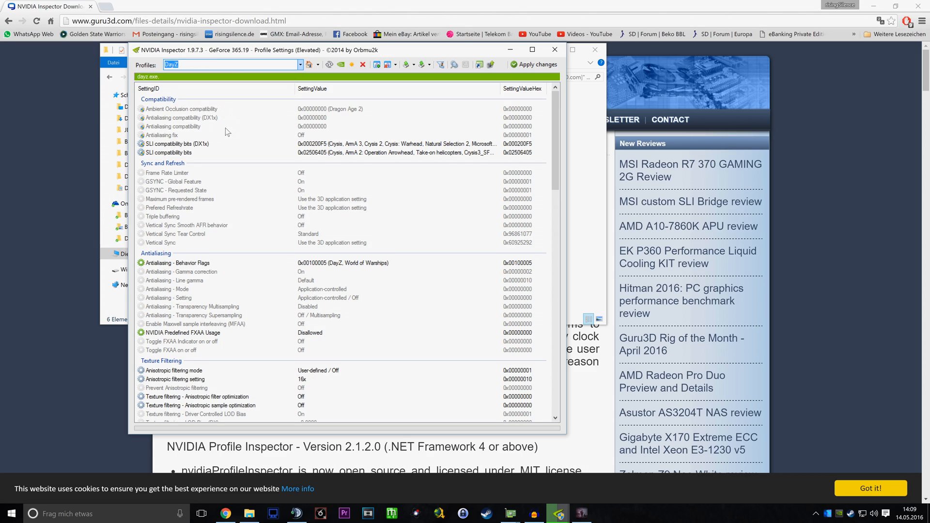
left_click(169, 153)
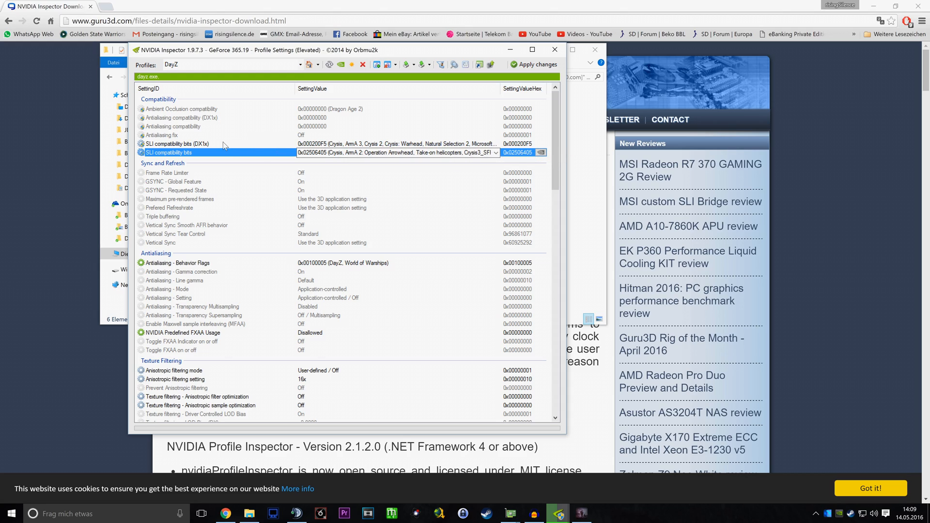
mouse_move(225, 146)
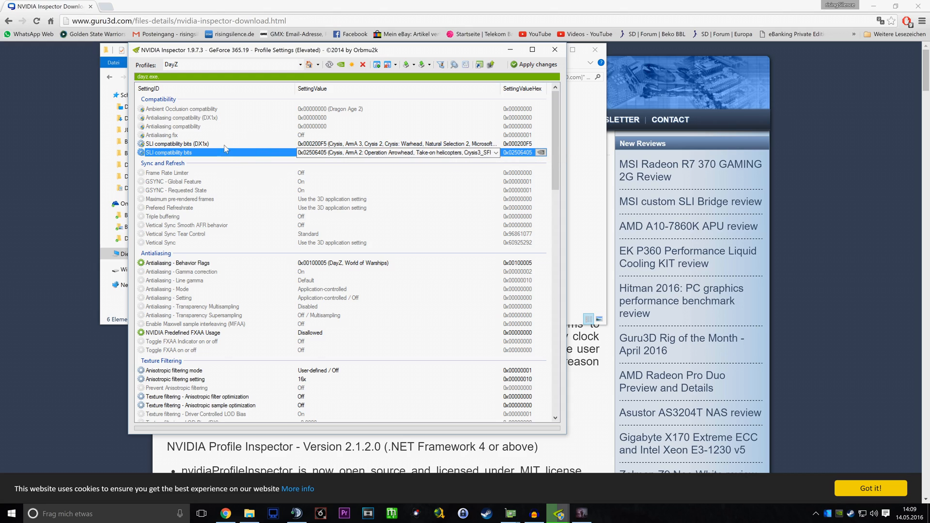
left_click(175, 144)
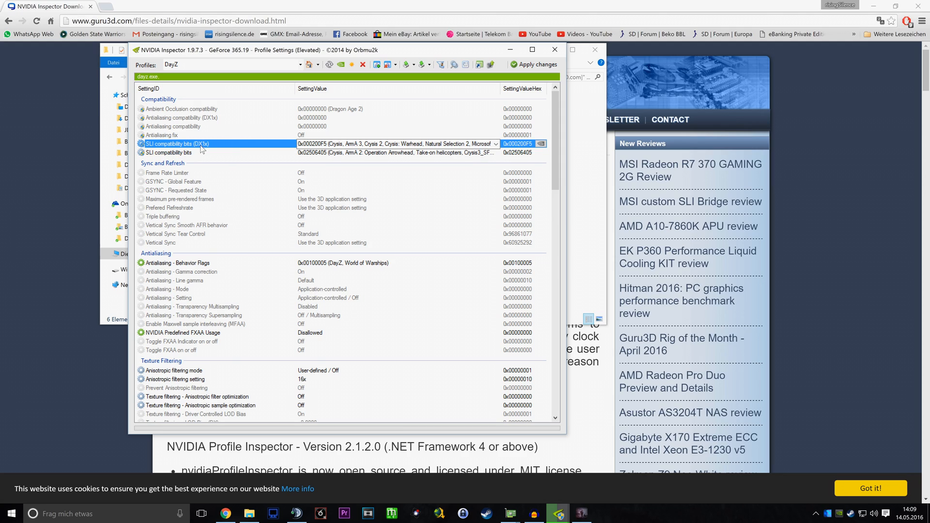
mouse_move(215, 154)
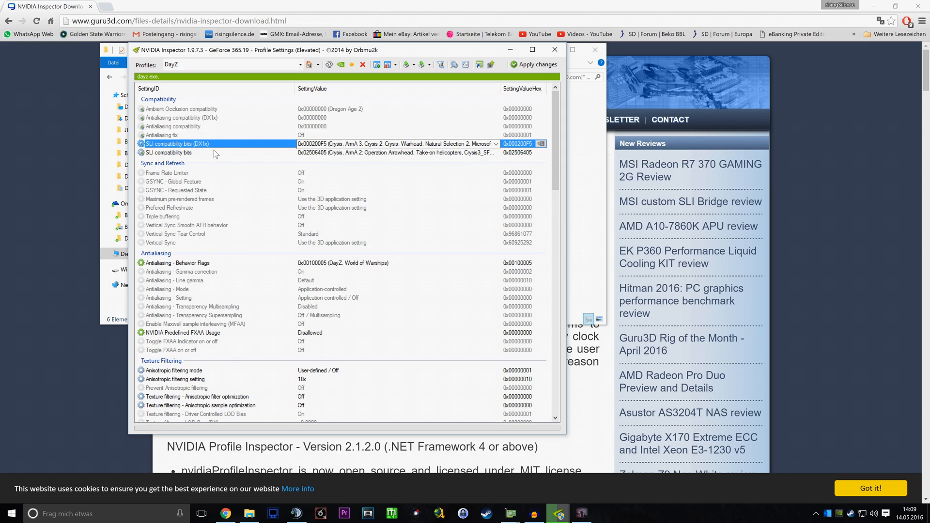
left_click(169, 153)
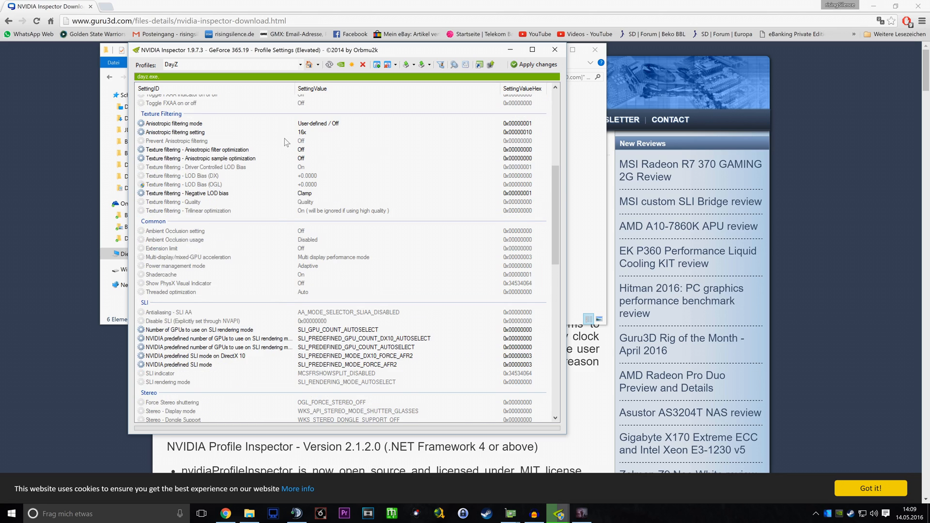
Set the DirectX 10 SLI mode to DX10_FORCE_AFR2 and select the FORCE_AFR2 predefined SLI mode
scroll("down", 3)
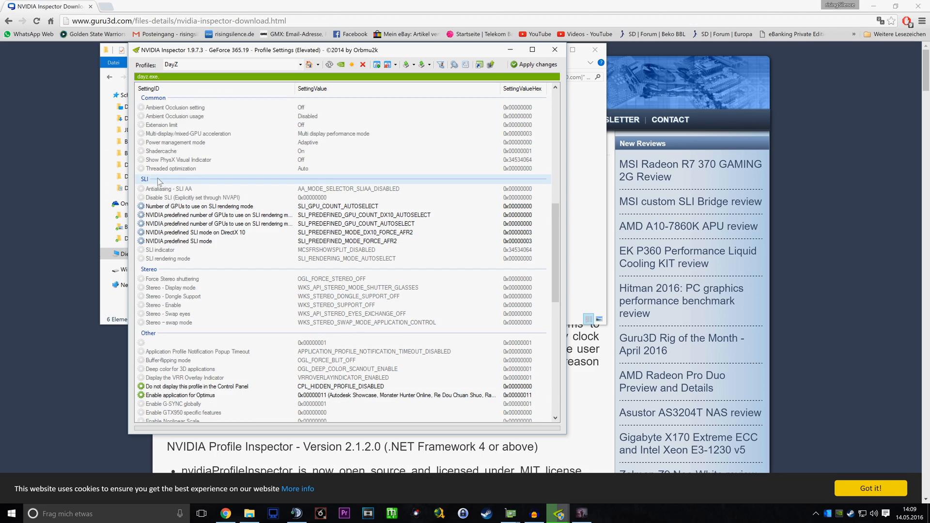
left_click(169, 188)
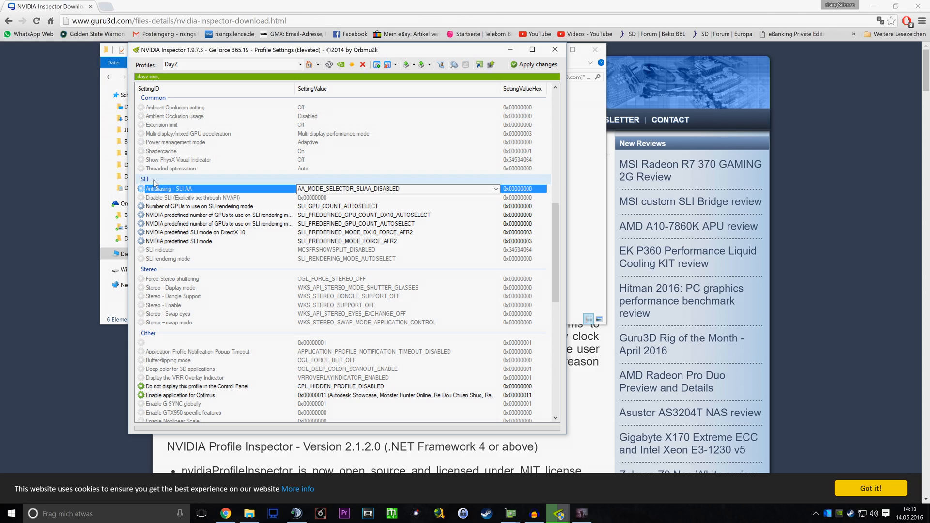
left_click(199, 206)
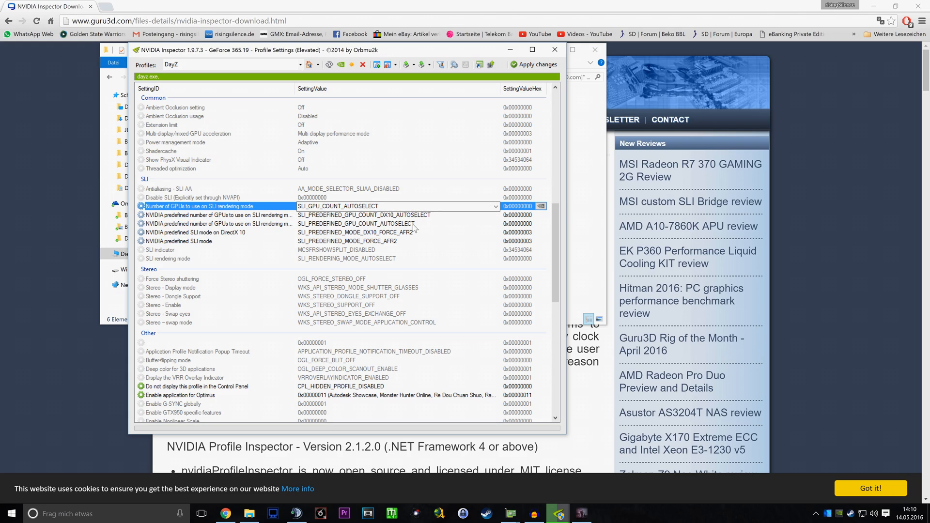
left_click(194, 232)
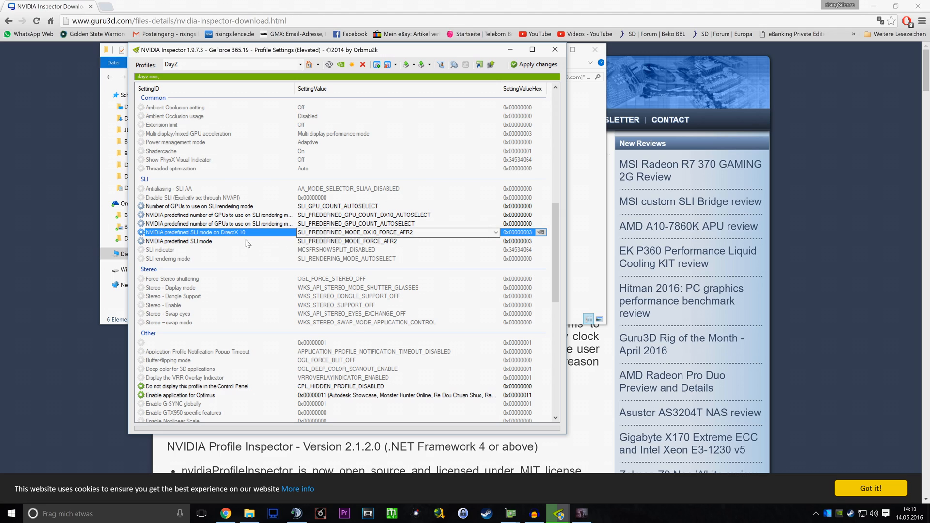
left_click(495, 232)
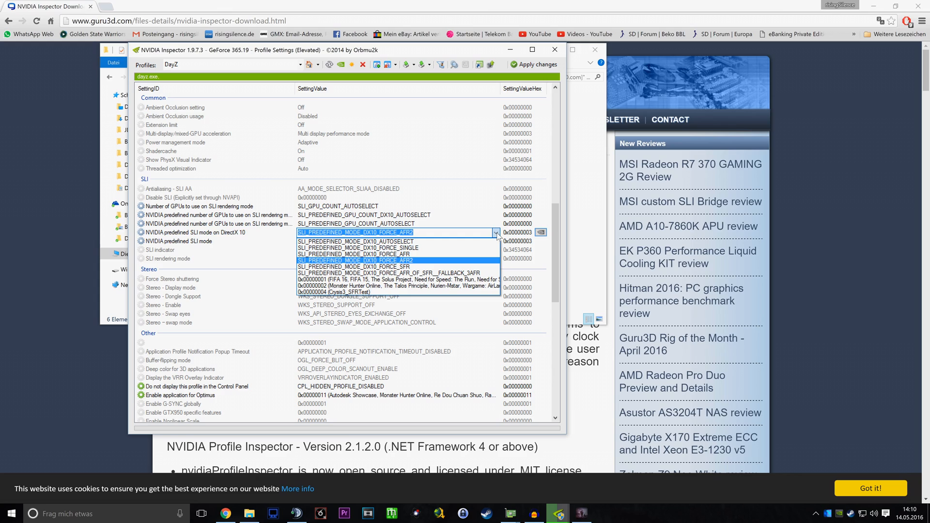
left_click(353, 261)
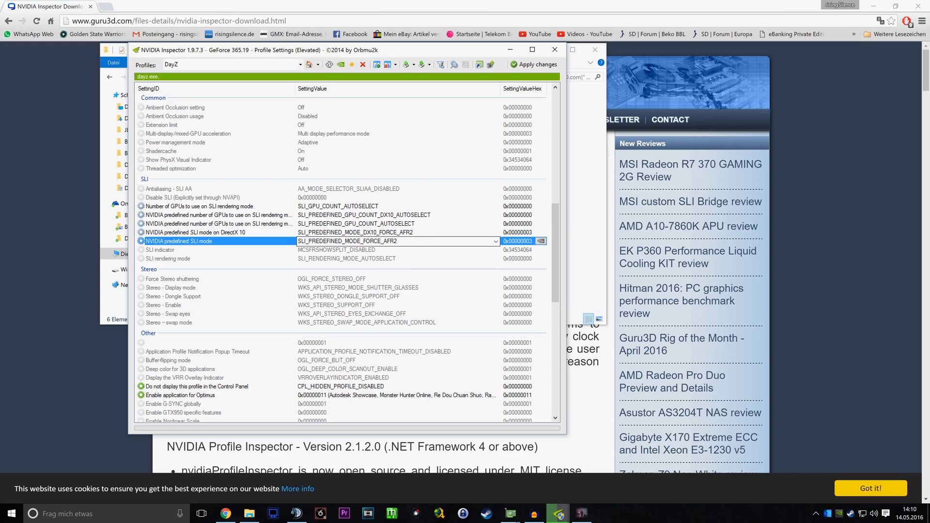
left_click(217, 223)
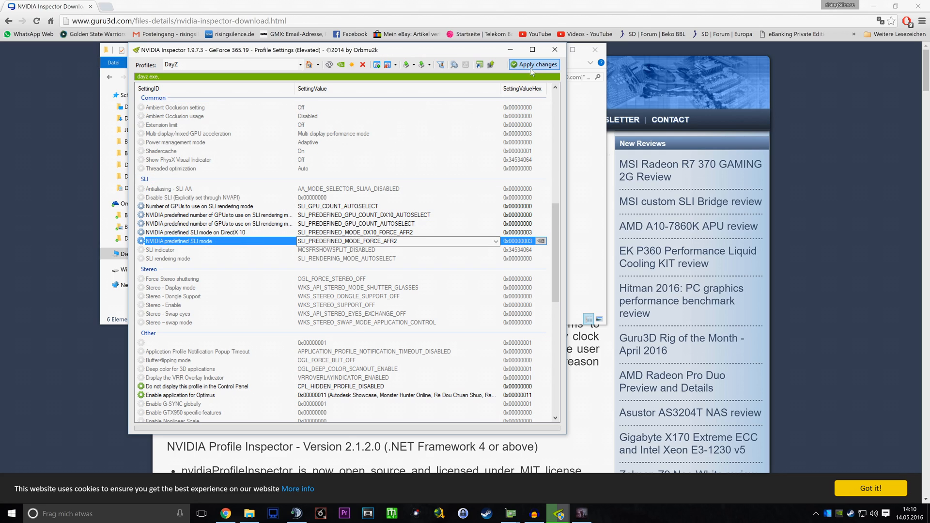
Apply the DayZ profile changes, close NVIDIA Inspector, and switch to the running DayZ game
left_click(533, 64)
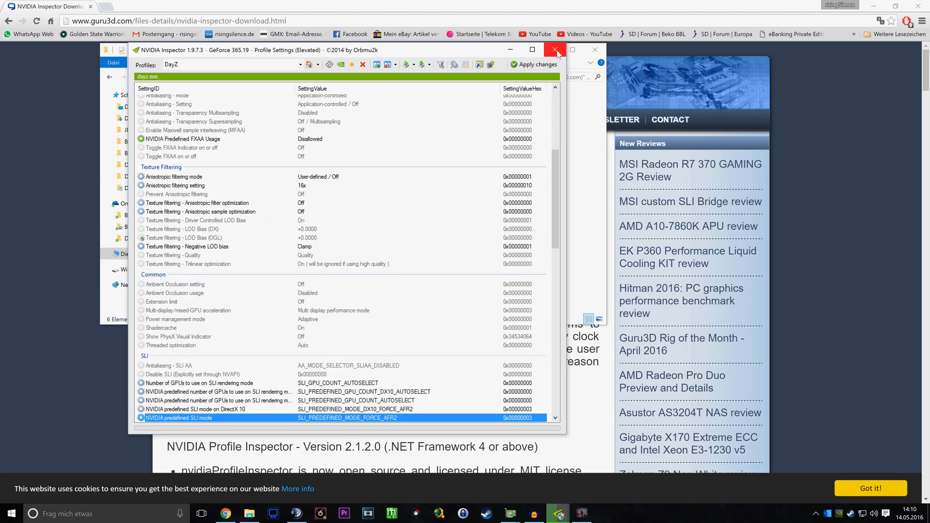
left_click(555, 50)
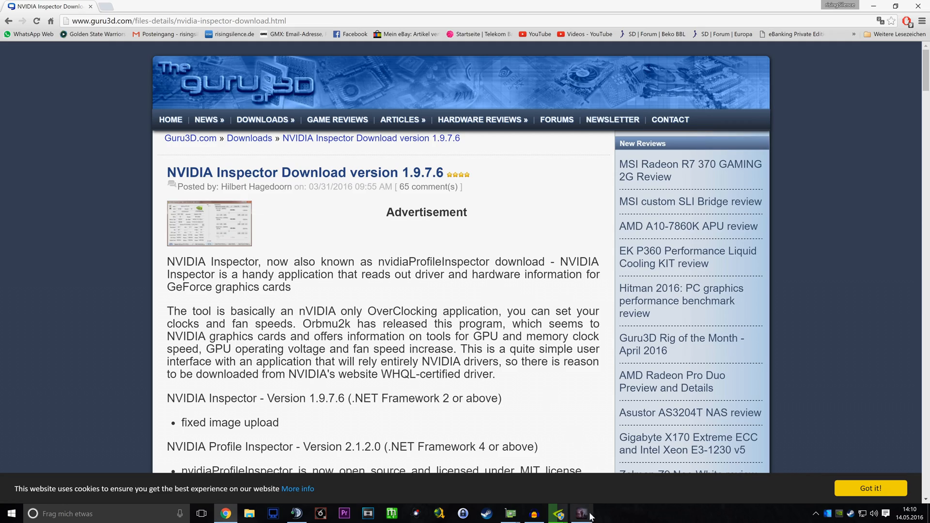
left_click(581, 513)
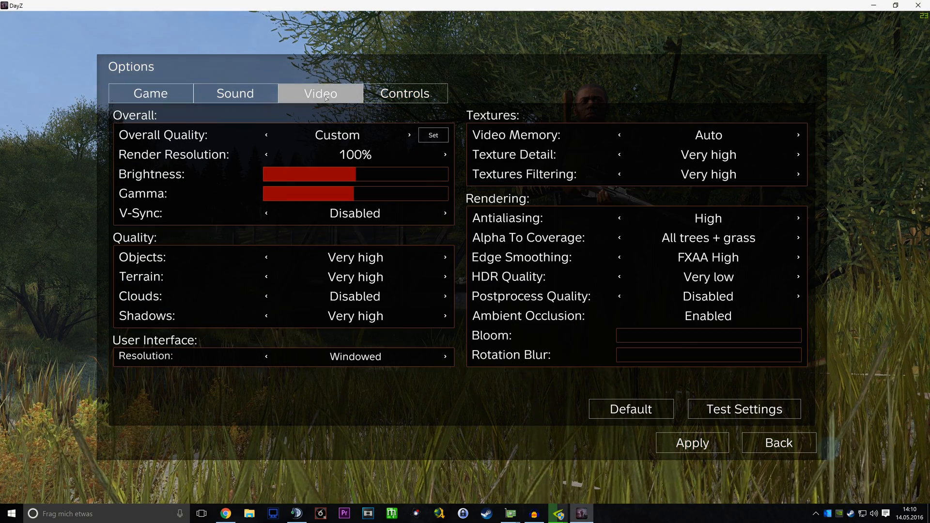